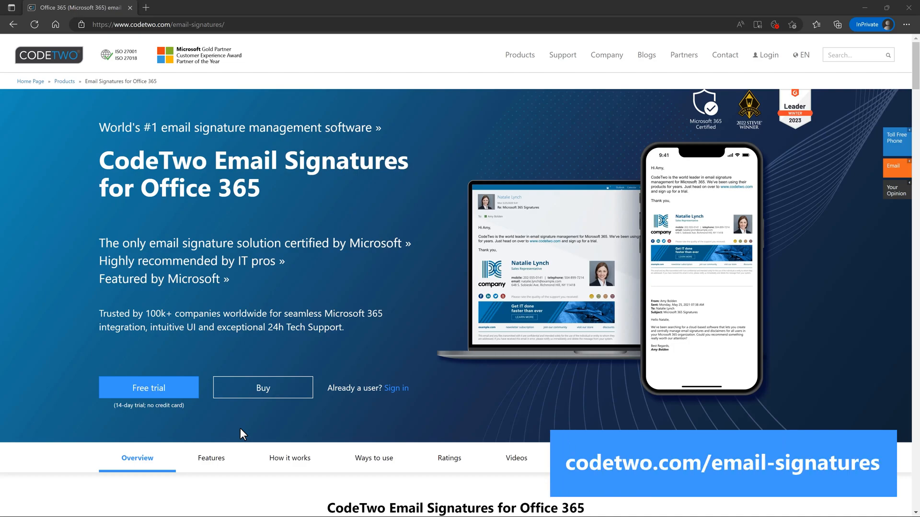
# Start the free trial to reach the CodeTwo Admin Panel sign-up page
pyautogui.click(148, 388)
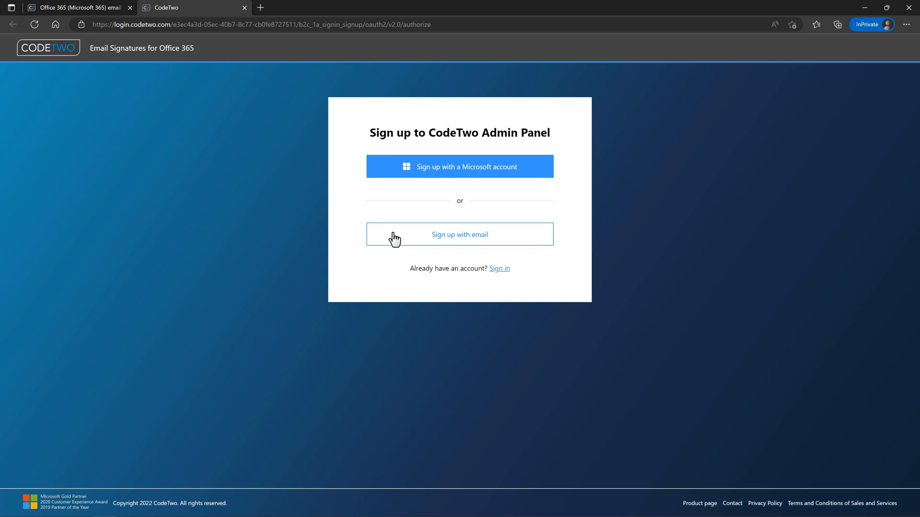
pyautogui.moveTo(393, 225)
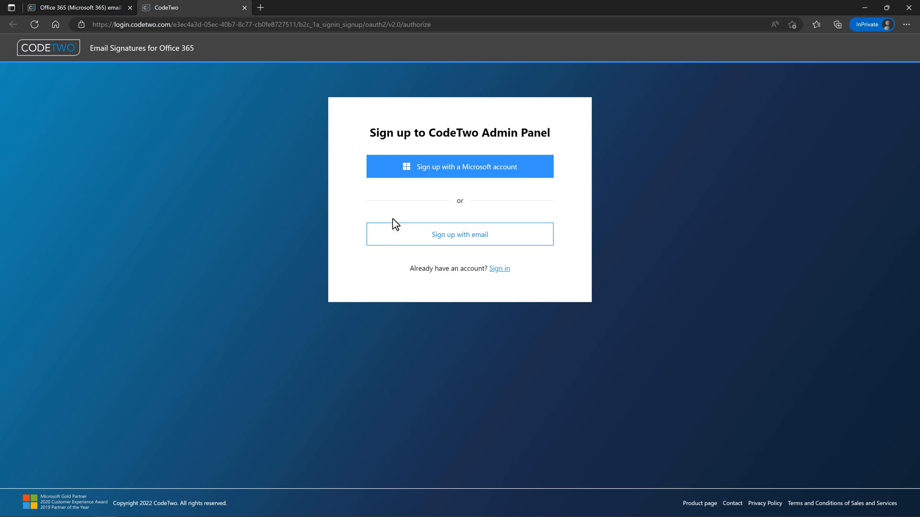
# Sign up with the Administrator Microsoft account and accept permissions with organization-wide consent
pyautogui.click(458, 166)
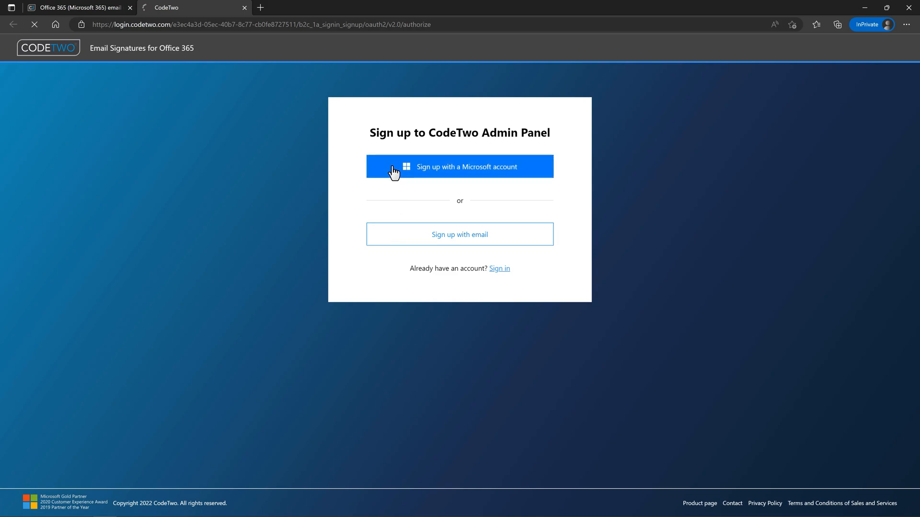
pyautogui.click(459, 166)
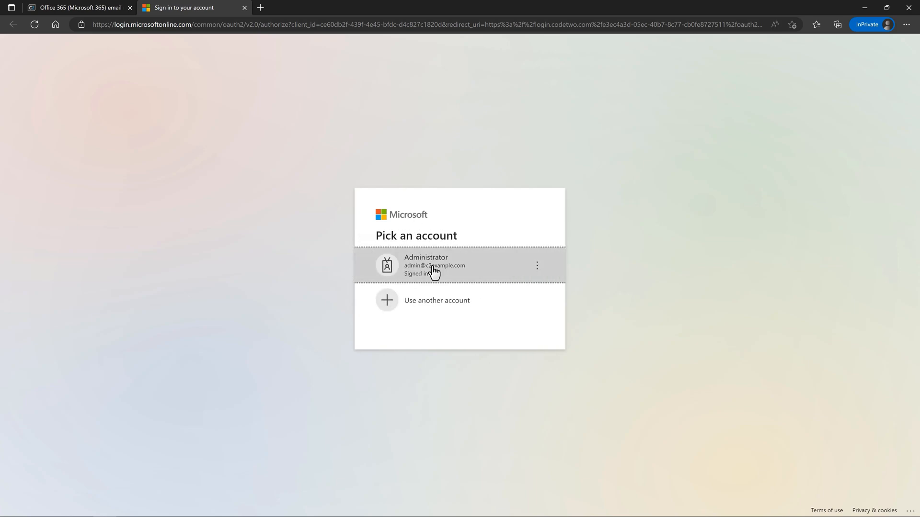
pyautogui.click(434, 266)
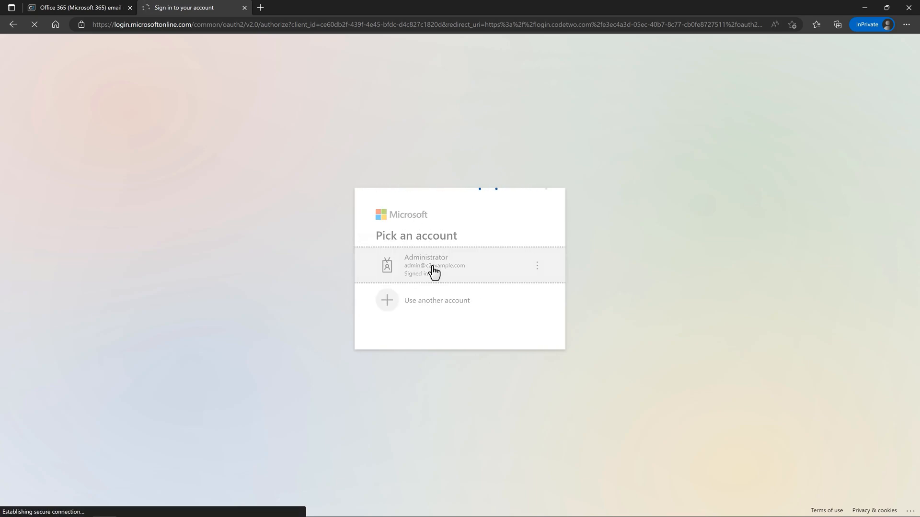
pyautogui.click(434, 266)
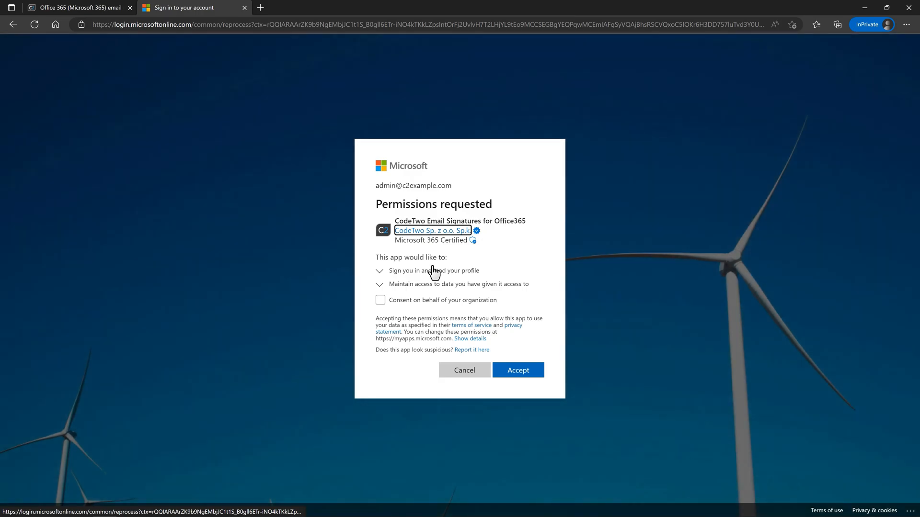
pyautogui.click(380, 300)
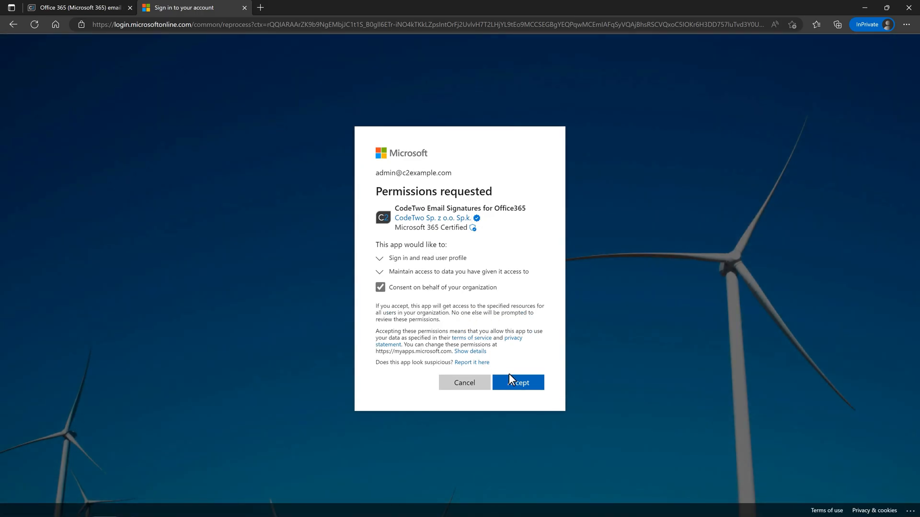
pyautogui.click(517, 382)
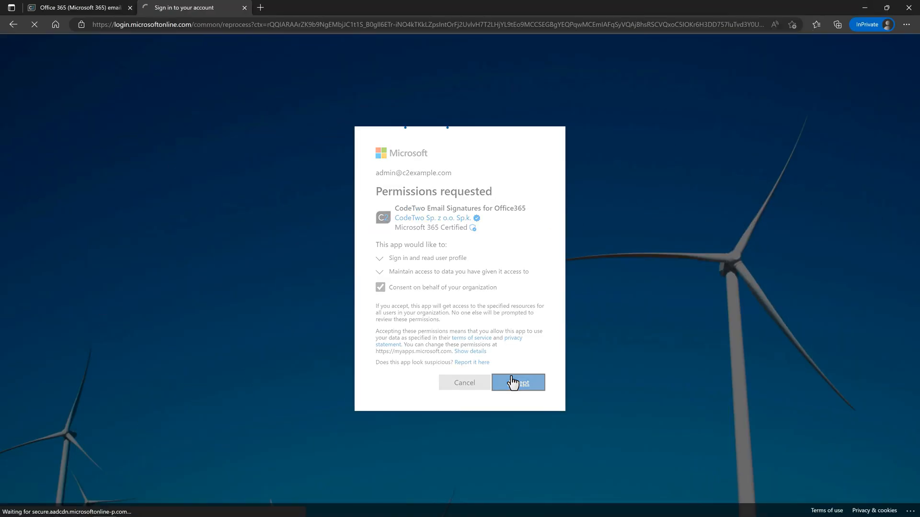
# Complete the additional information form, agreeing to the Terms and Privacy Policy, and continue to the Tenants page
pyautogui.click(517, 382)
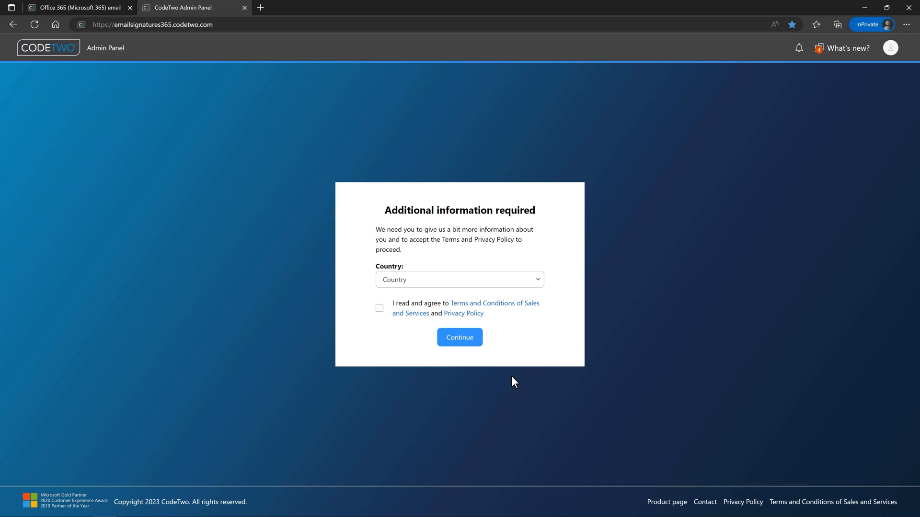
pyautogui.click(459, 279)
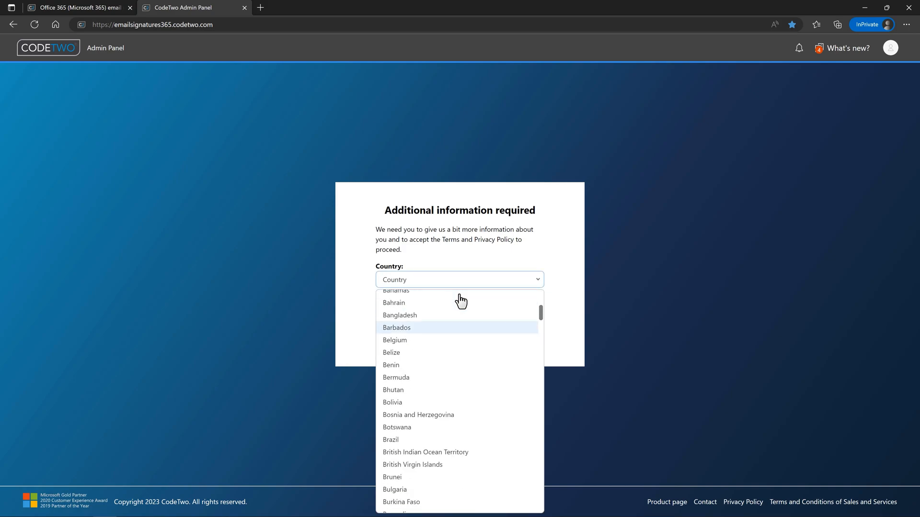
pyautogui.scroll(-3)
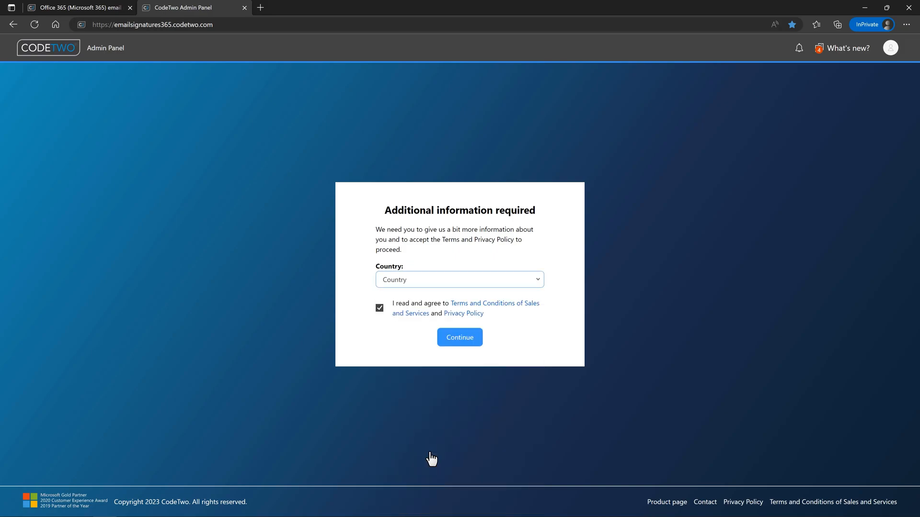
pyautogui.click(459, 338)
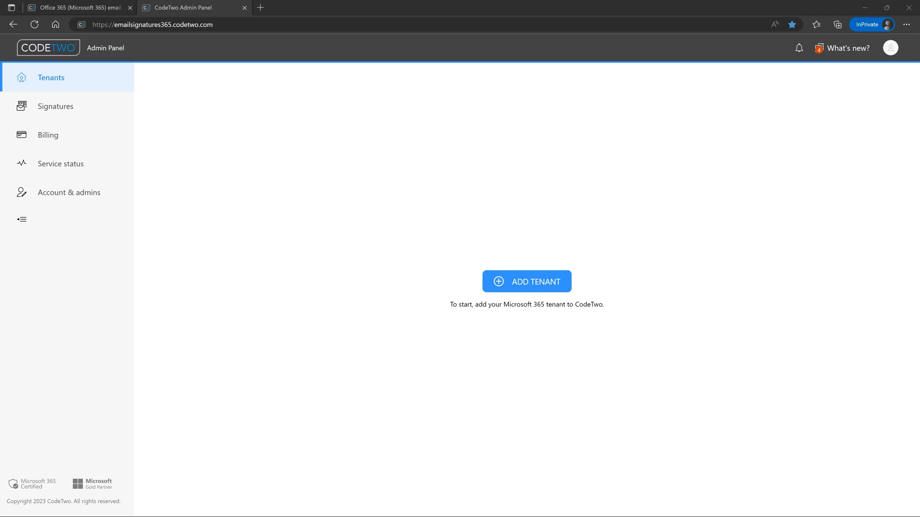
pyautogui.moveTo(448, 266)
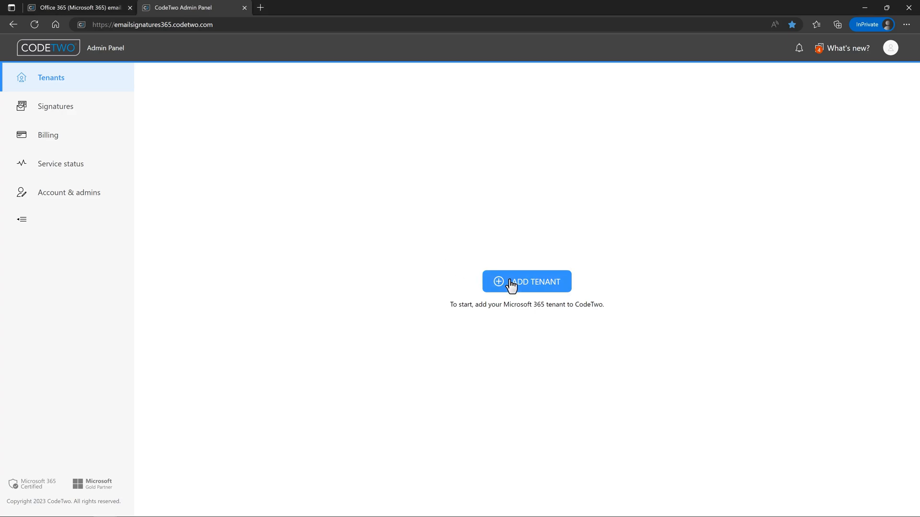
# Start adding a Microsoft 365 tenant and accept the license agreement
pyautogui.click(526, 281)
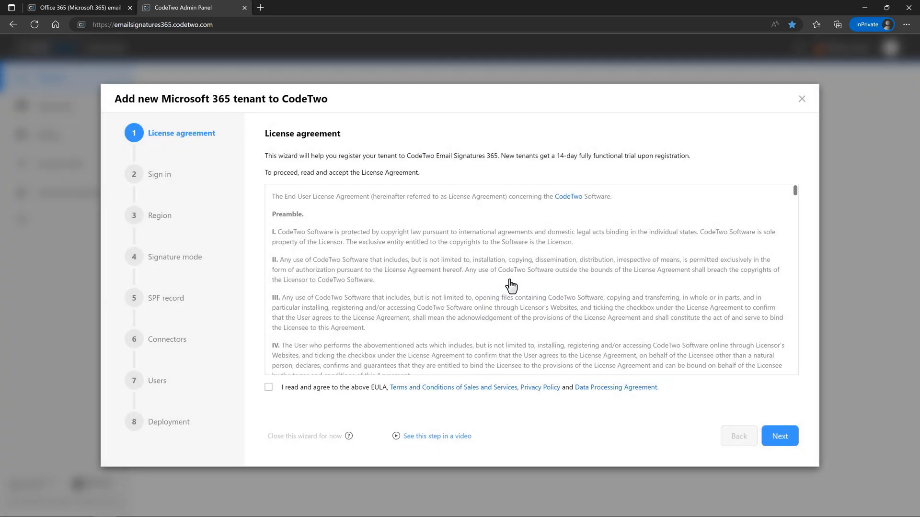
pyautogui.moveTo(481, 285)
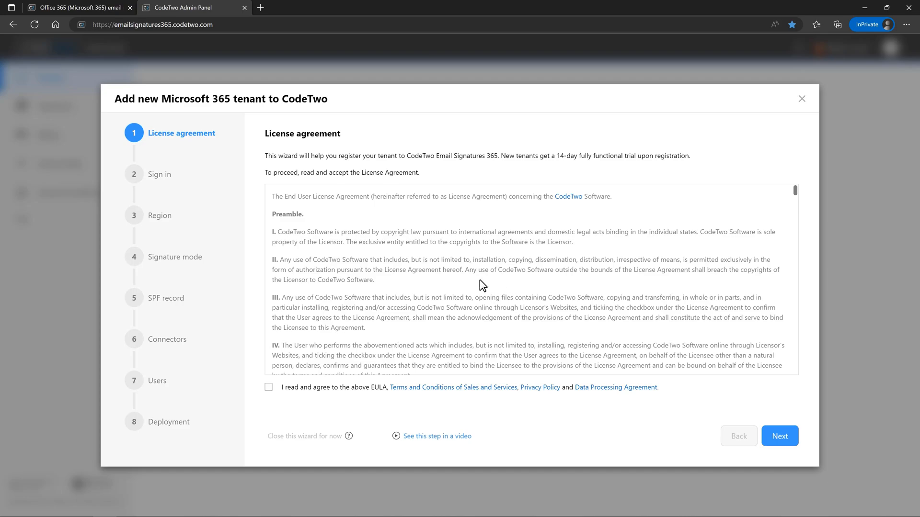
pyautogui.moveTo(291, 386)
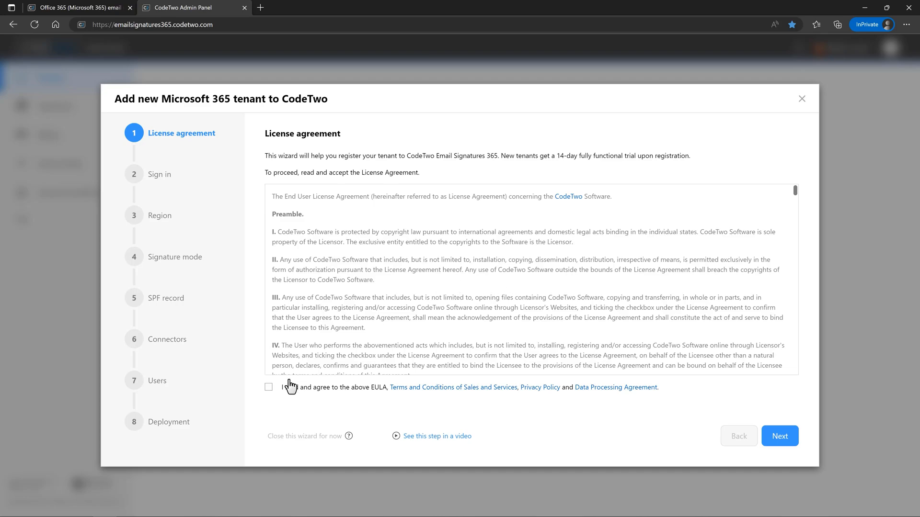
pyautogui.click(268, 388)
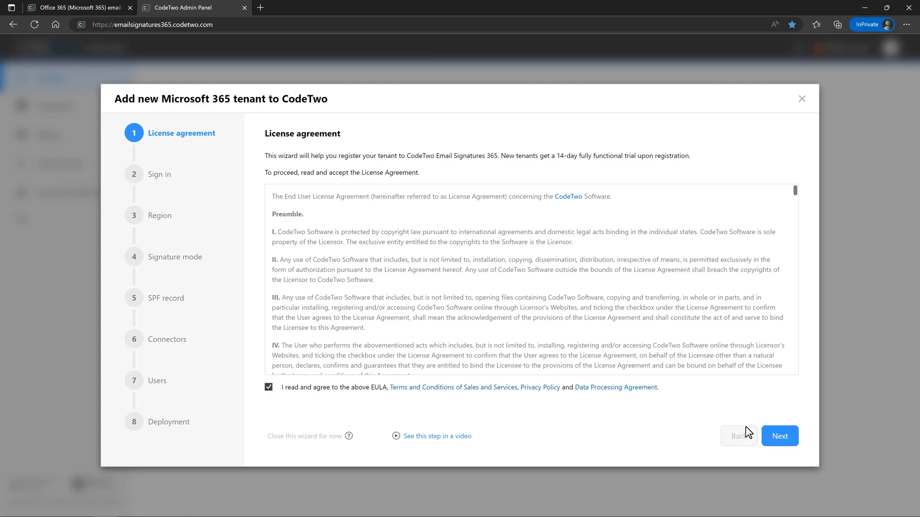
pyautogui.click(780, 436)
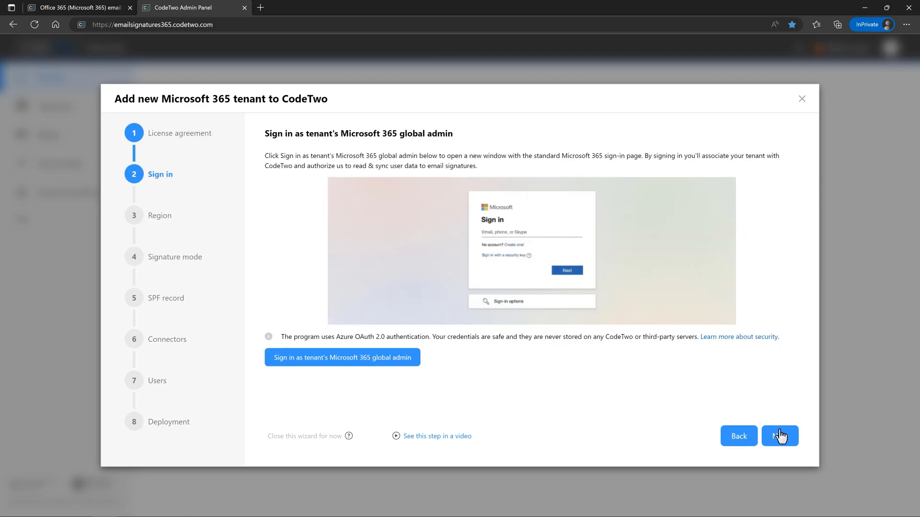
# Sign in as the tenant's global admin with the Administrator account and accept CodeTwo's directory permissions
pyautogui.click(342, 357)
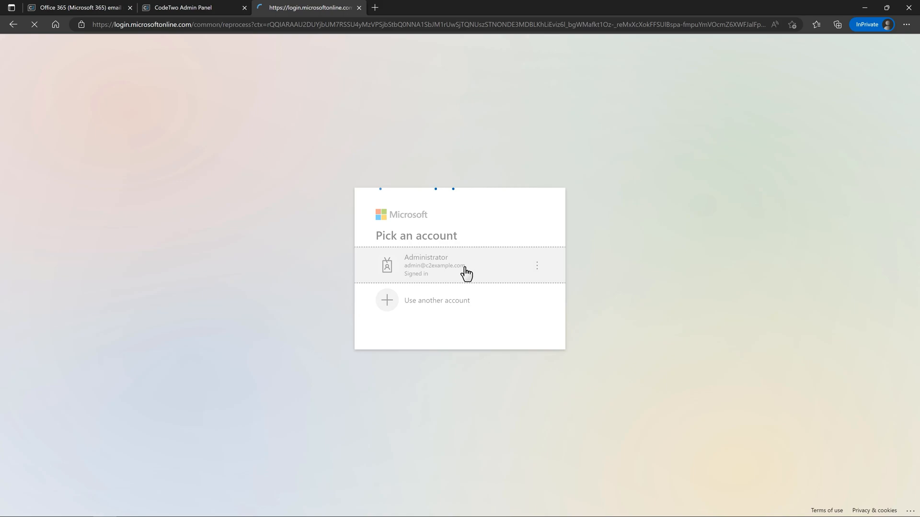
pyautogui.click(459, 265)
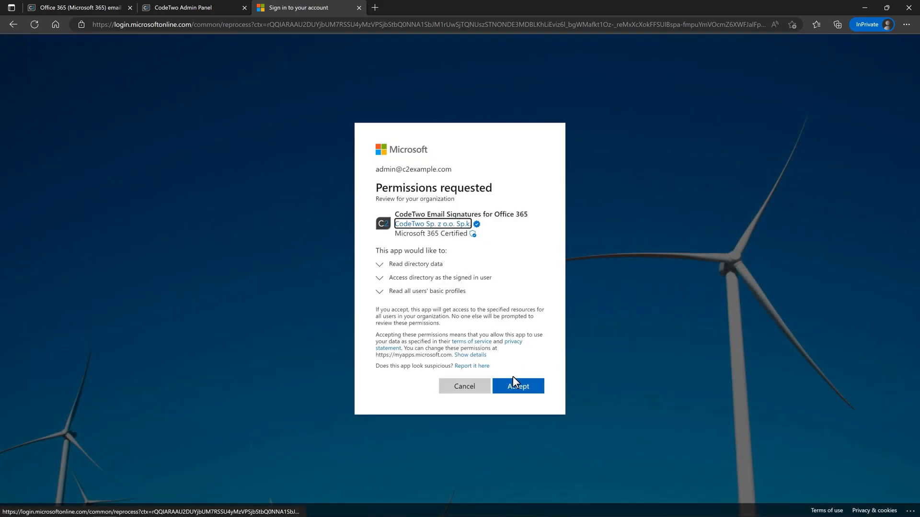
pyautogui.click(518, 386)
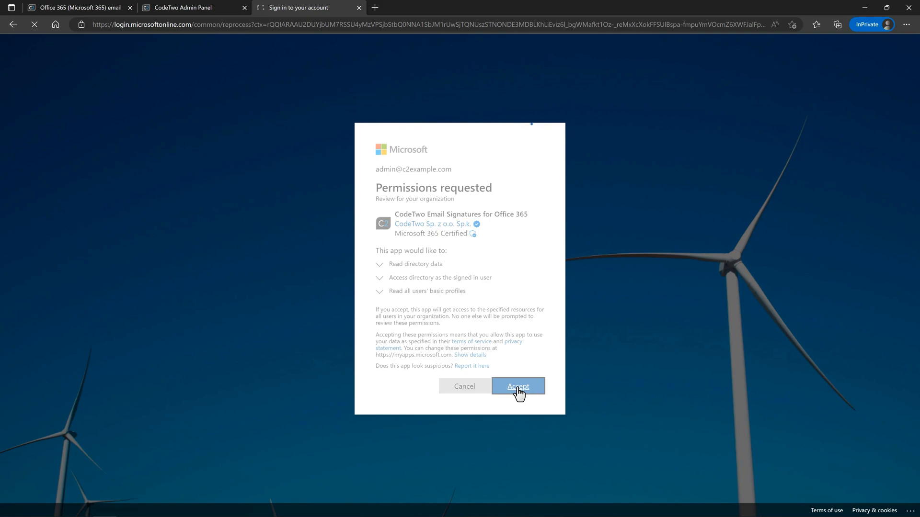
pyautogui.click(517, 386)
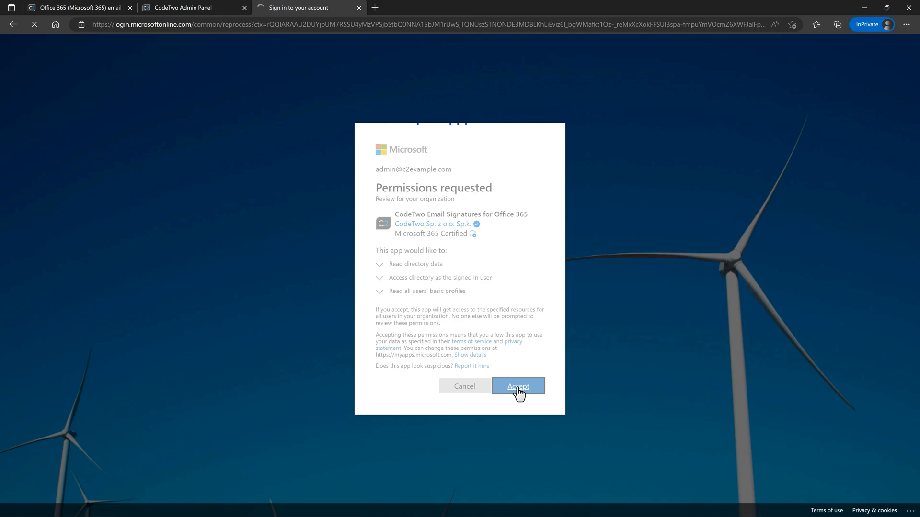
pyautogui.click(517, 386)
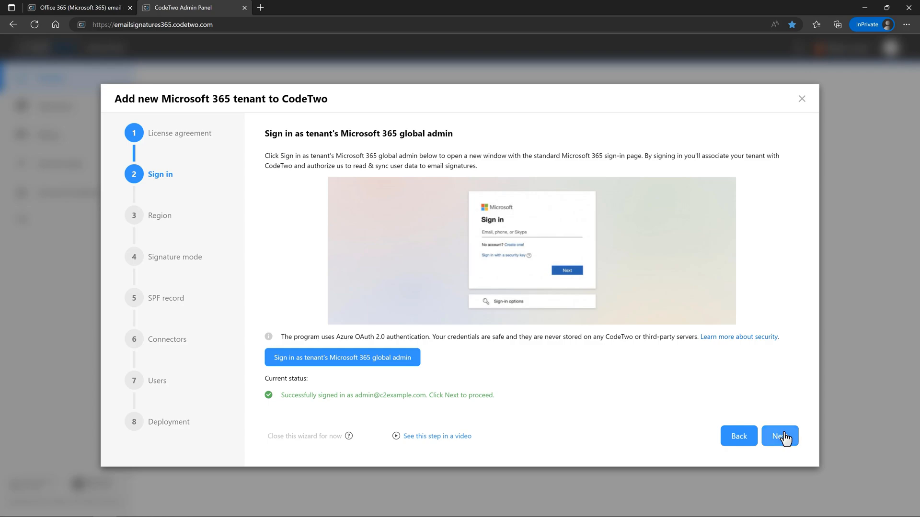
# Choose North Europe as the tenant's data region and continue
pyautogui.click(780, 436)
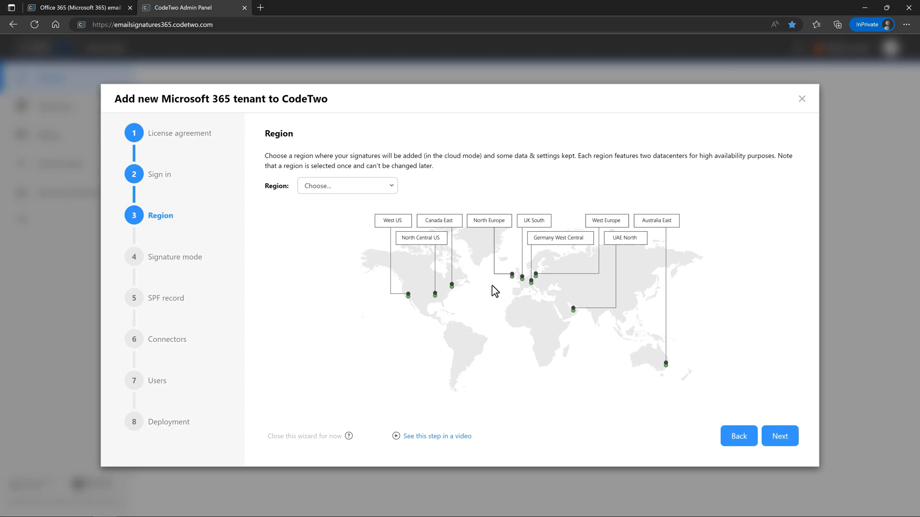
pyautogui.click(489, 220)
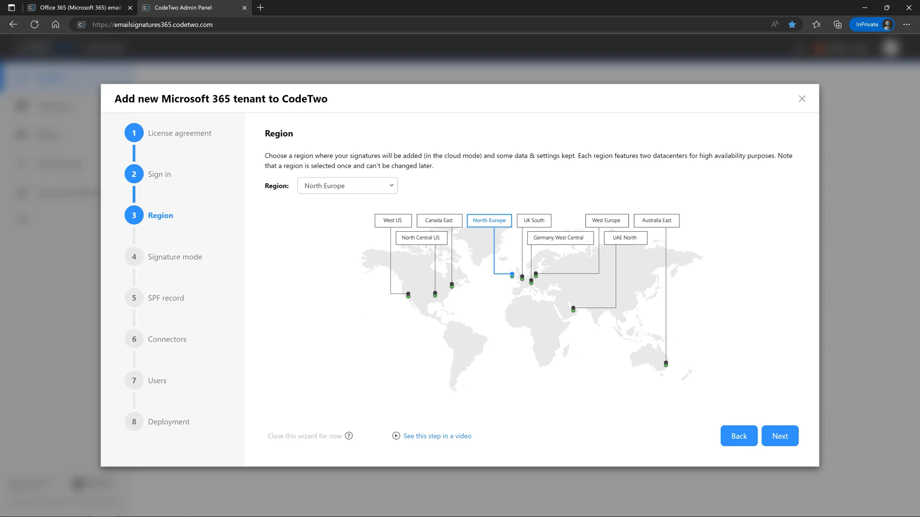
pyautogui.moveTo(482, 228)
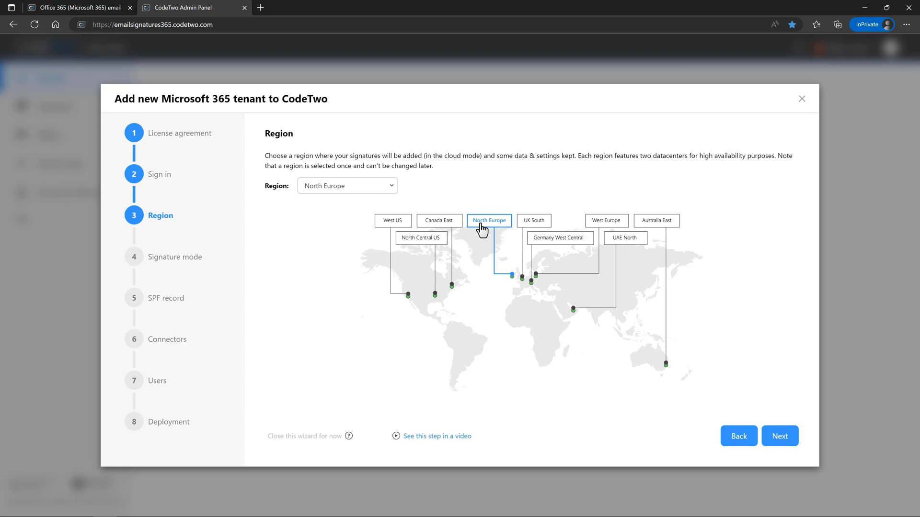
pyautogui.moveTo(763, 428)
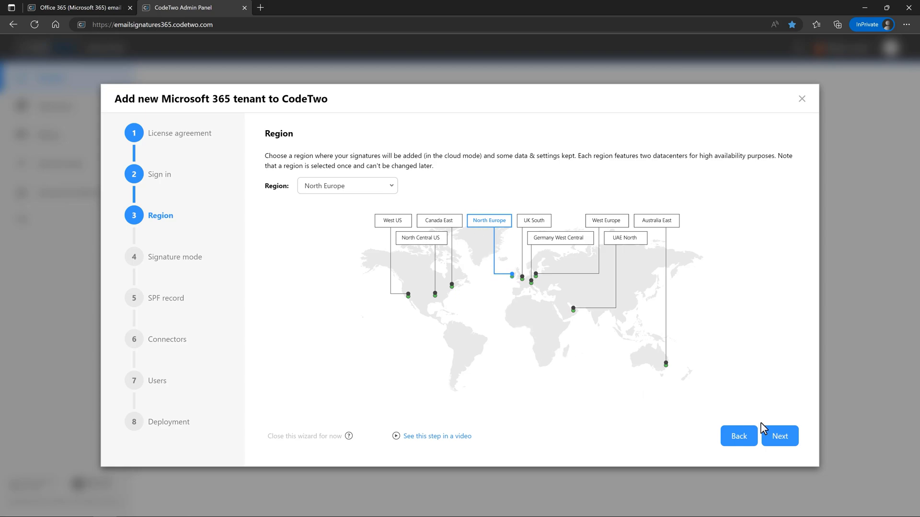
pyautogui.click(779, 436)
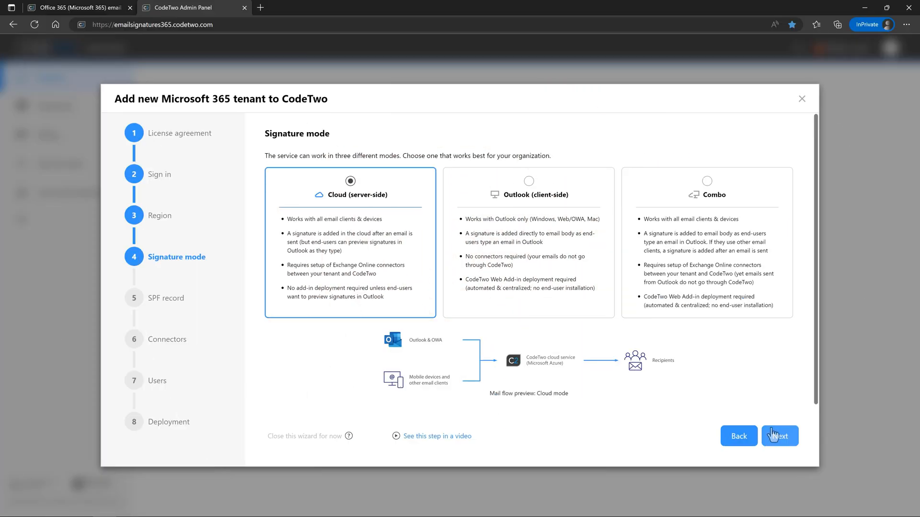
pyautogui.moveTo(774, 434)
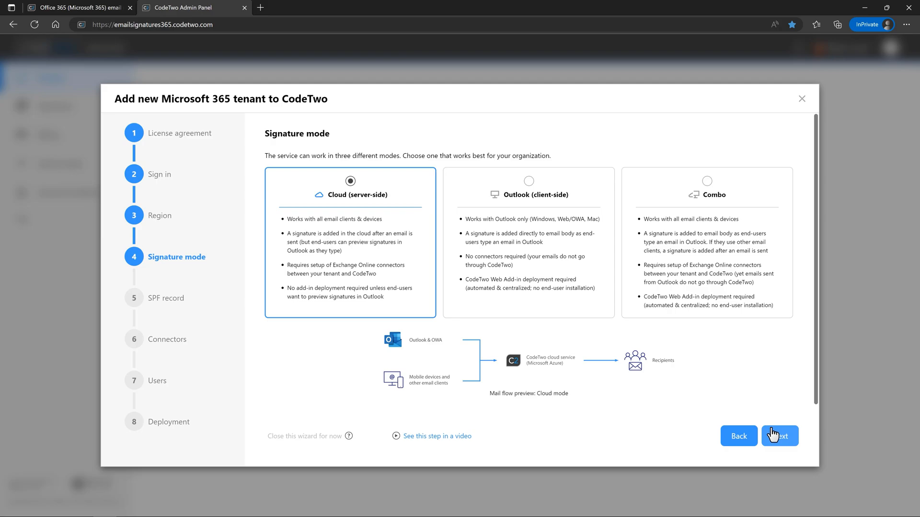
pyautogui.moveTo(741, 422)
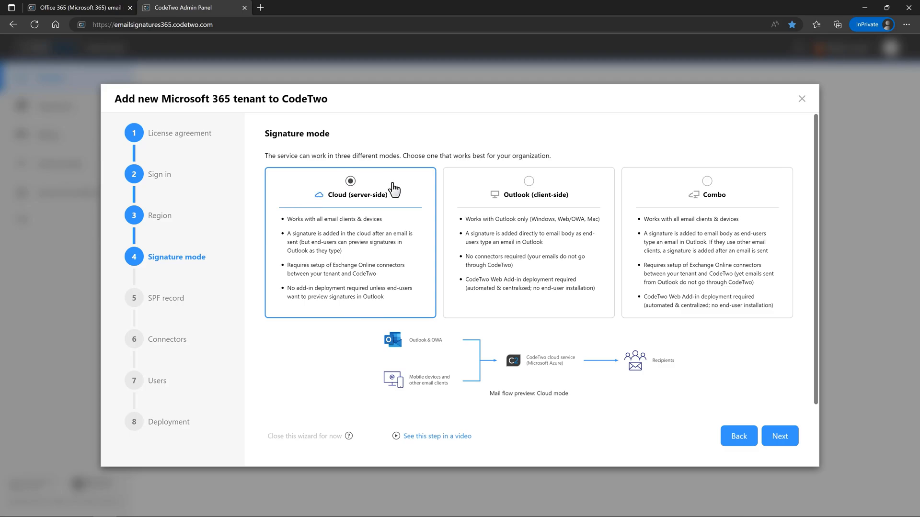
pyautogui.moveTo(780, 436)
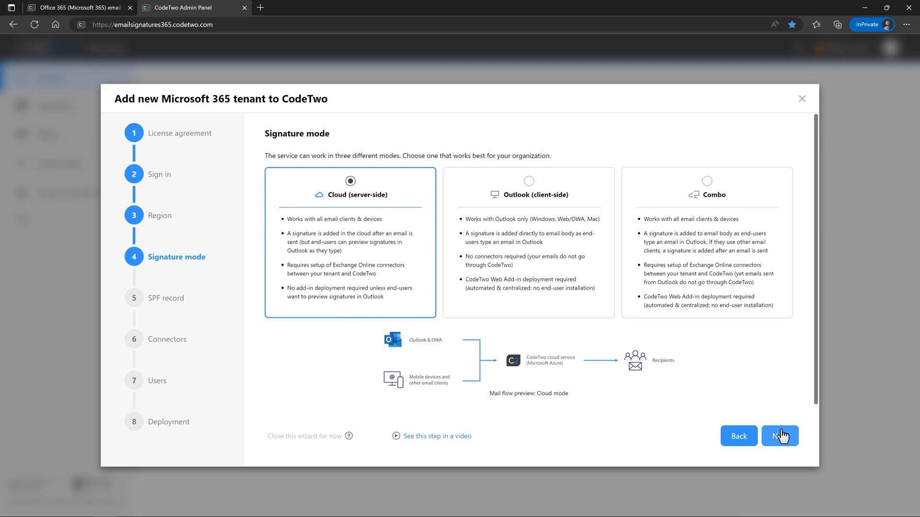
# Confirm Cloud (server-side) signature mode and advance to the SPF record step
pyautogui.click(779, 436)
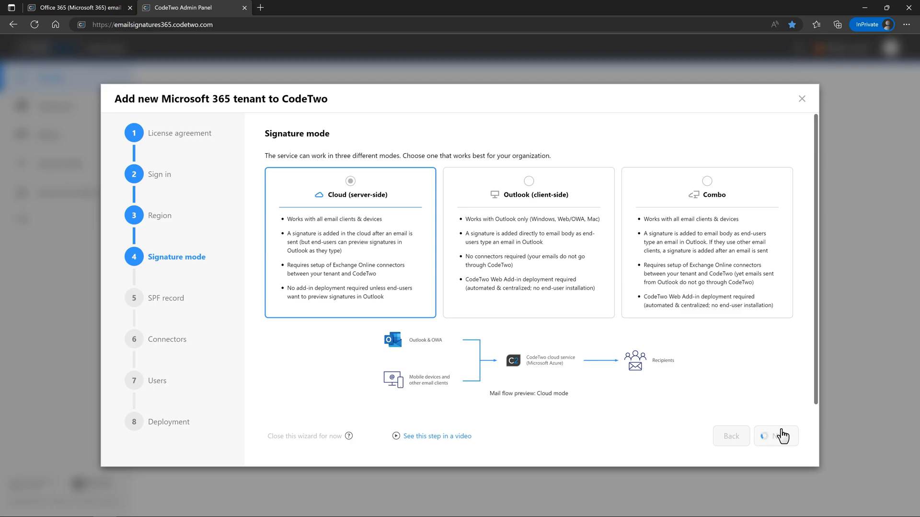
pyautogui.click(779, 436)
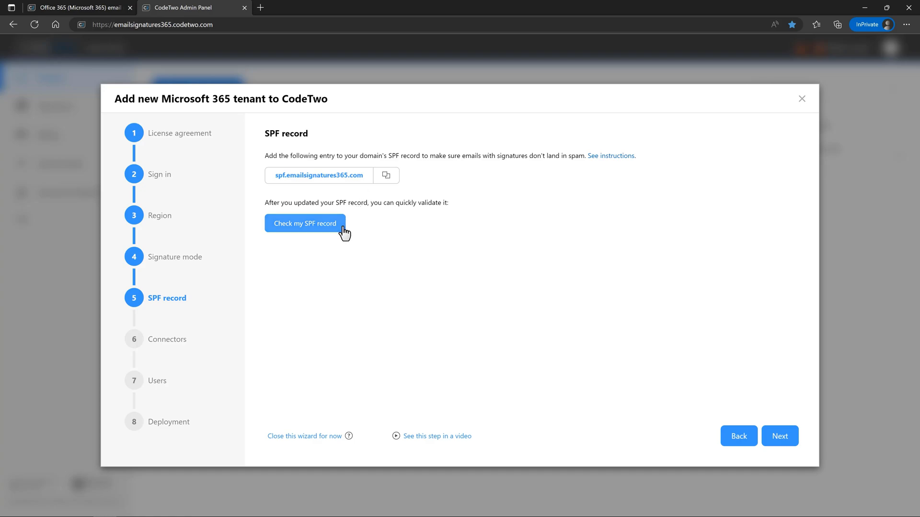
# Validate the SPF record for c2example.com as OK and continue to connectors
pyautogui.click(305, 223)
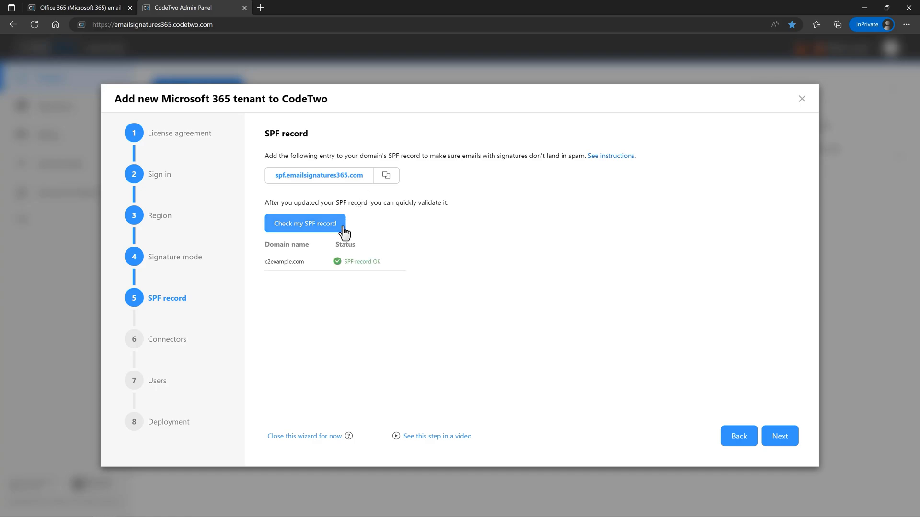
pyautogui.moveTo(418, 213)
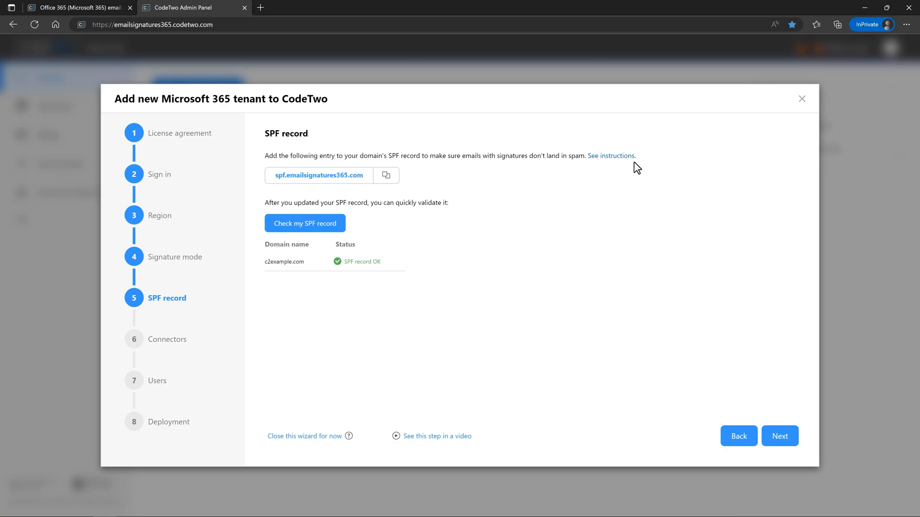
pyautogui.moveTo(640, 171)
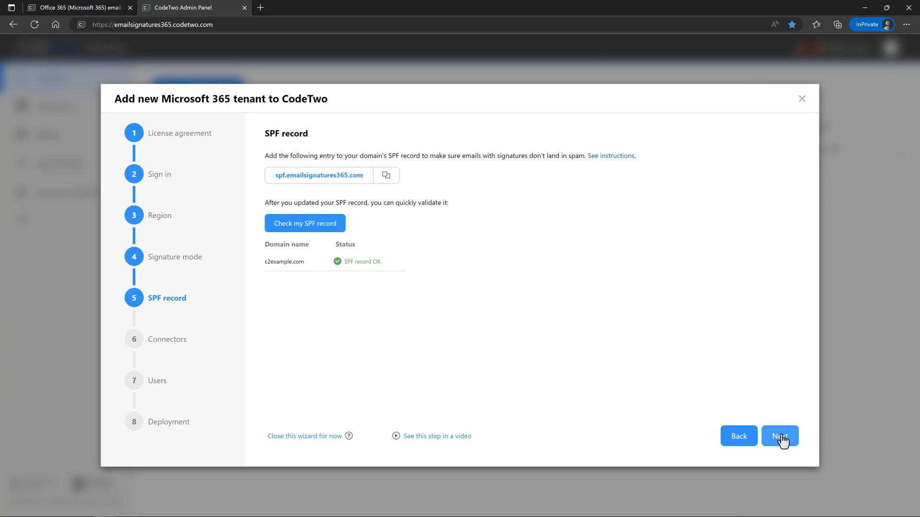
pyautogui.click(780, 436)
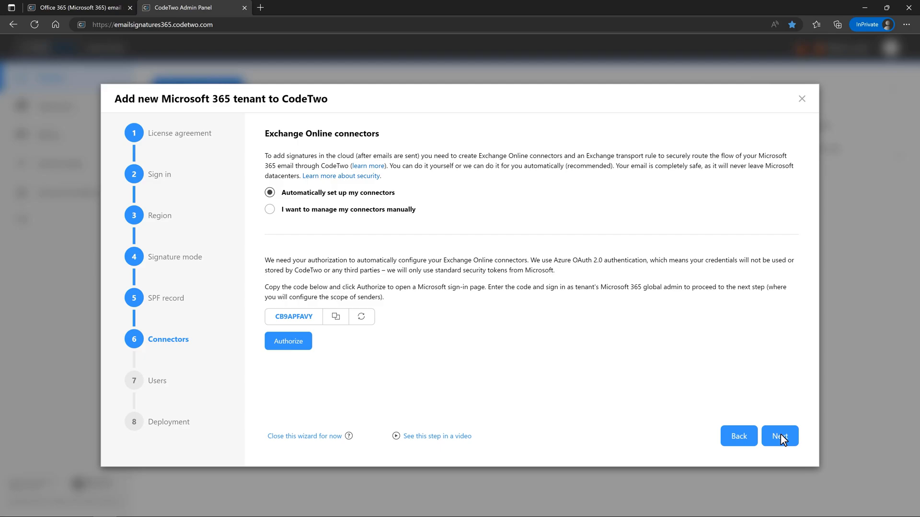
# Copy the connector authorization code and start the Microsoft authorization sign-in
pyautogui.click(335, 317)
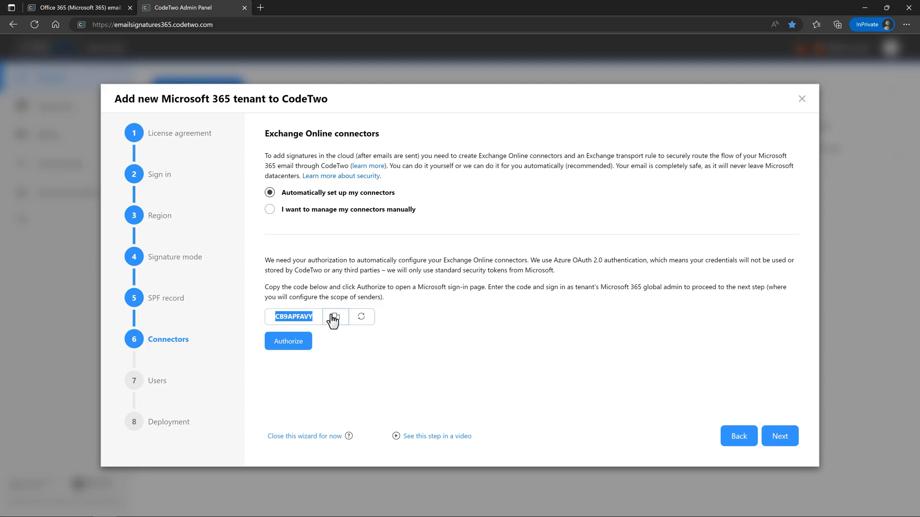
pyautogui.click(287, 341)
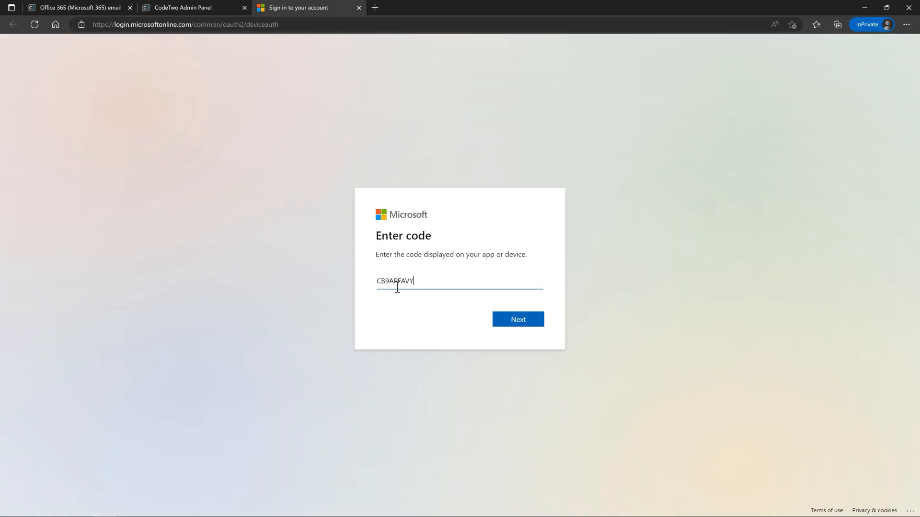
# Authorize Exchange Online Remote PowerShell access with the administrator account, then continue to the users scope step
pyautogui.click(518, 319)
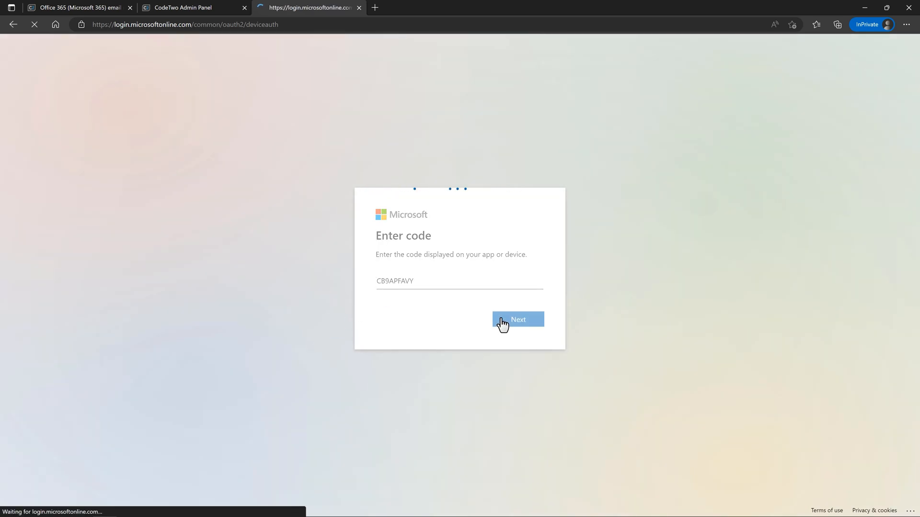
pyautogui.click(517, 319)
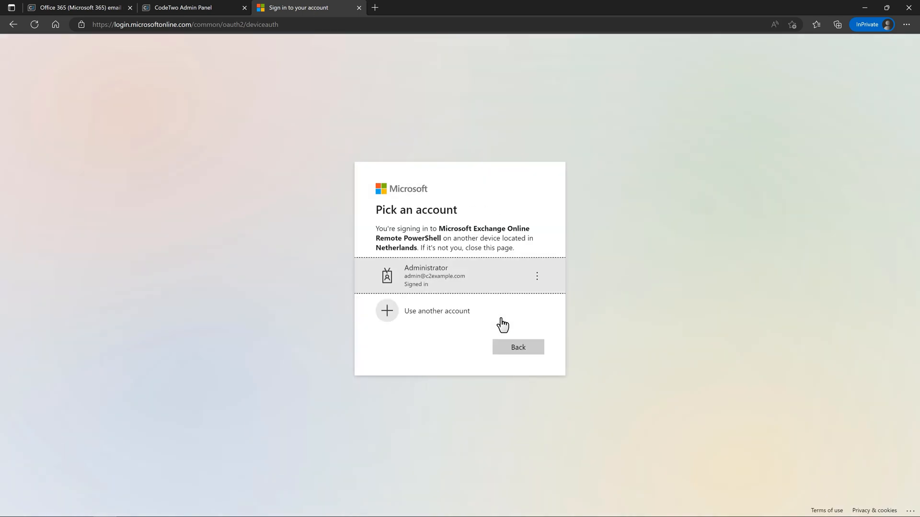
pyautogui.click(434, 275)
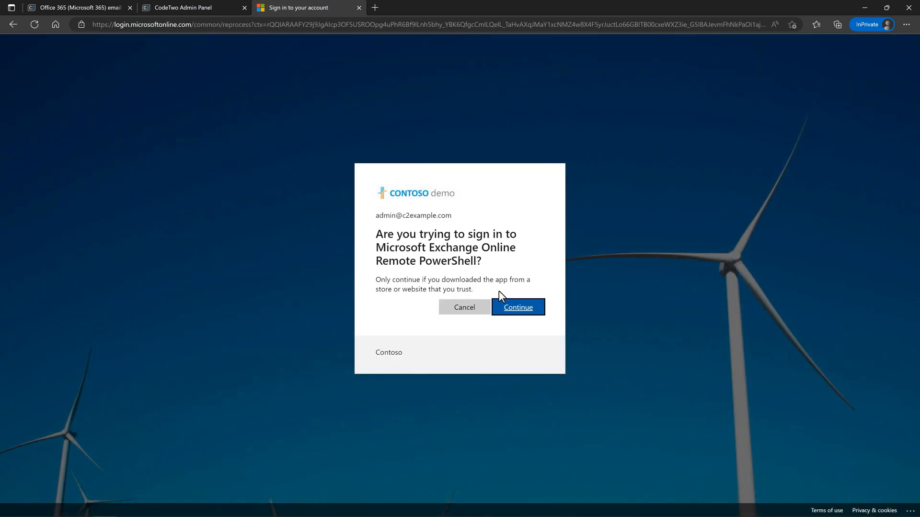
pyautogui.click(517, 307)
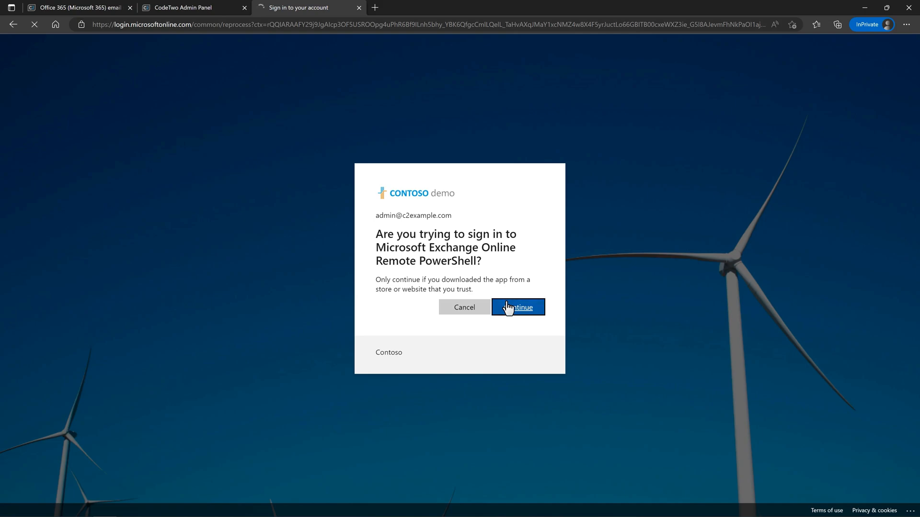
pyautogui.click(518, 306)
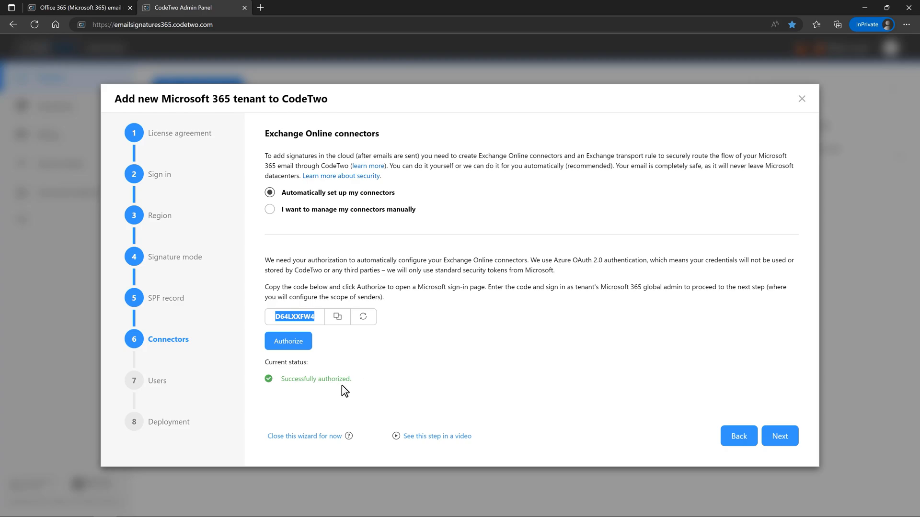
pyautogui.moveTo(349, 391)
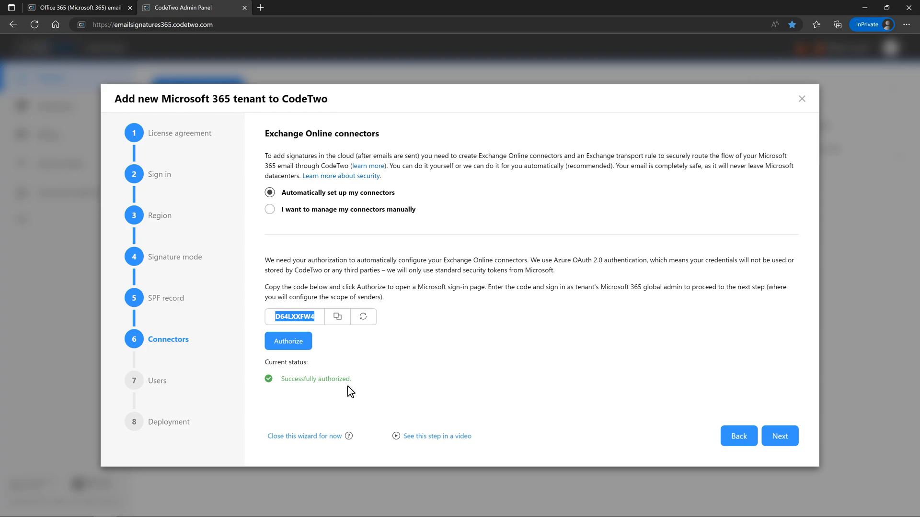
pyautogui.click(779, 435)
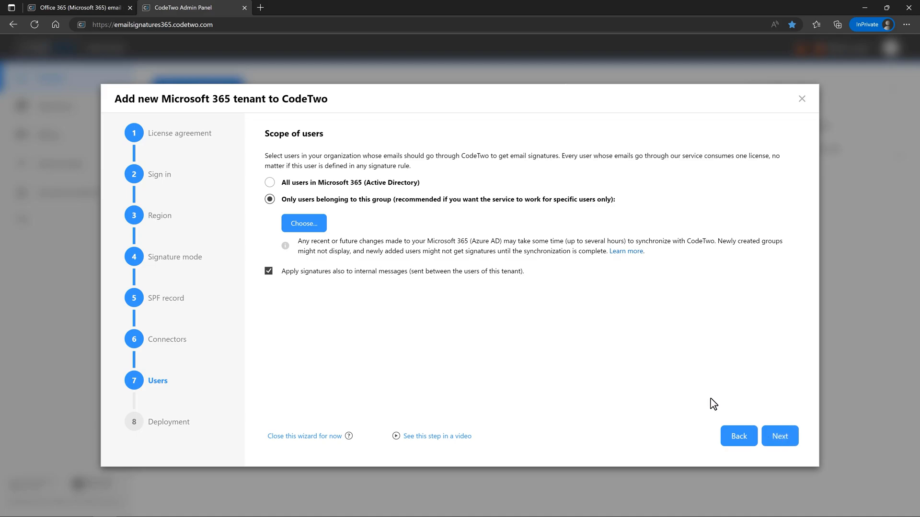
# Apply signatures to all Microsoft 365 users, keep internal messages included, and proceed to deployment
pyautogui.click(271, 182)
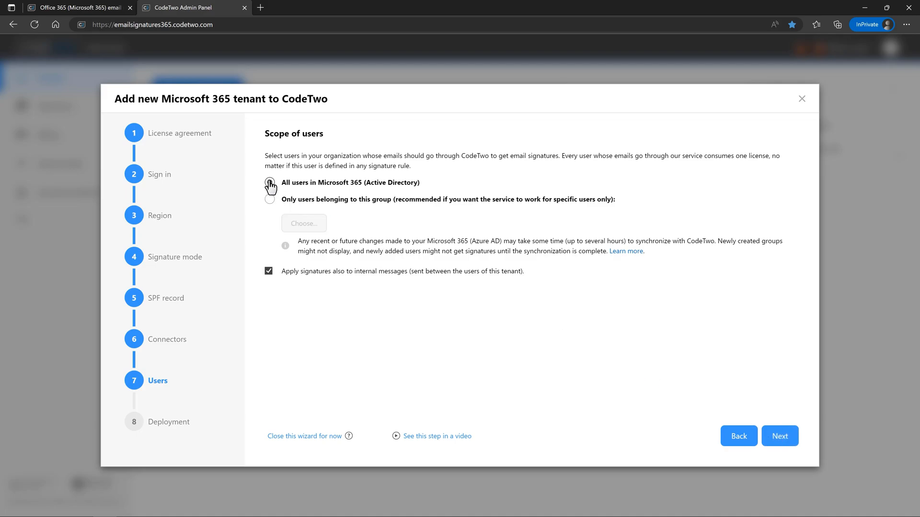
pyautogui.click(270, 182)
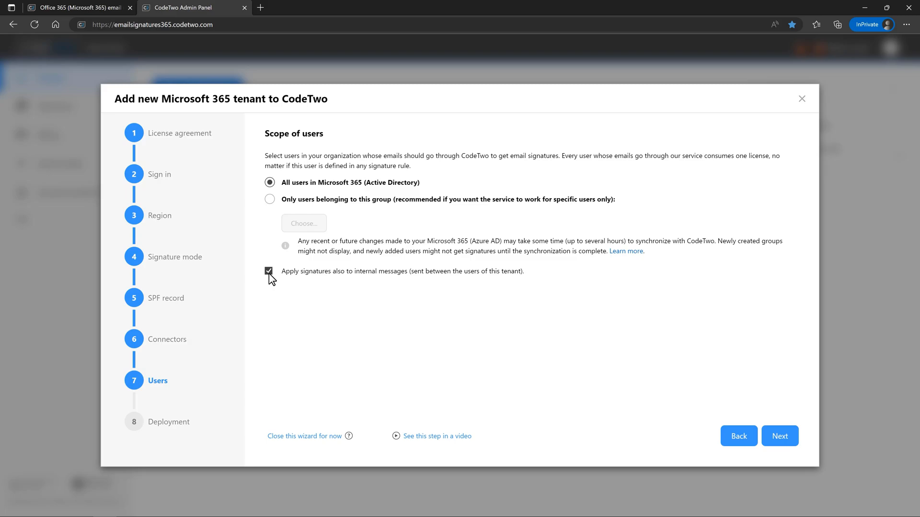
pyautogui.moveTo(343, 300)
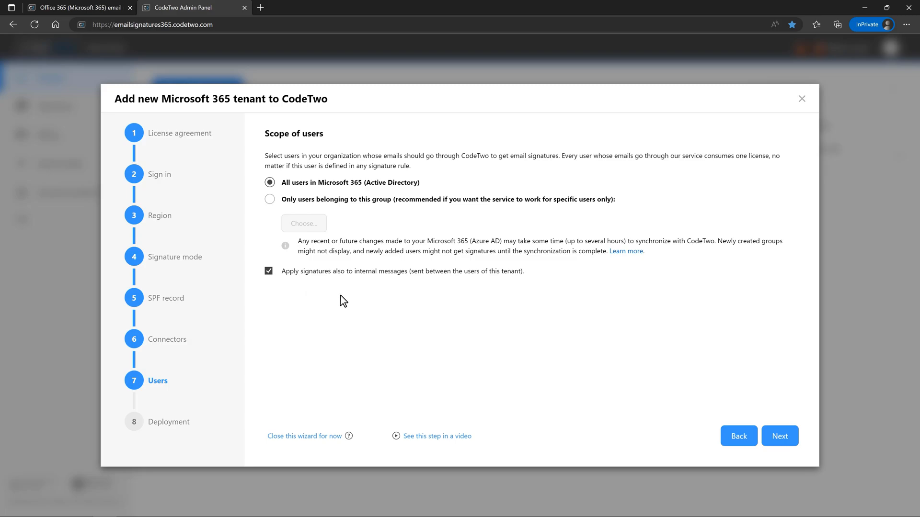
pyautogui.click(780, 436)
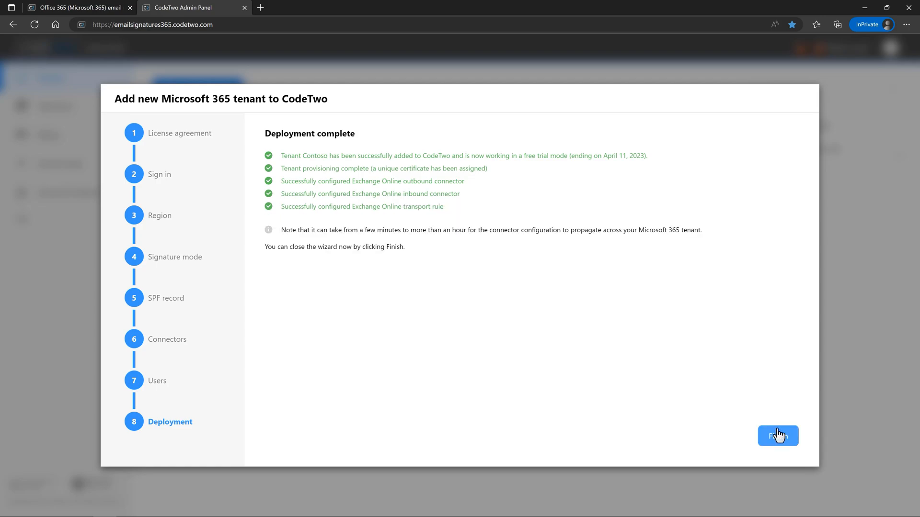
# Finish the wizard after deployment completes, returning to the Tenants list showing Contoso with OK status
pyautogui.click(777, 436)
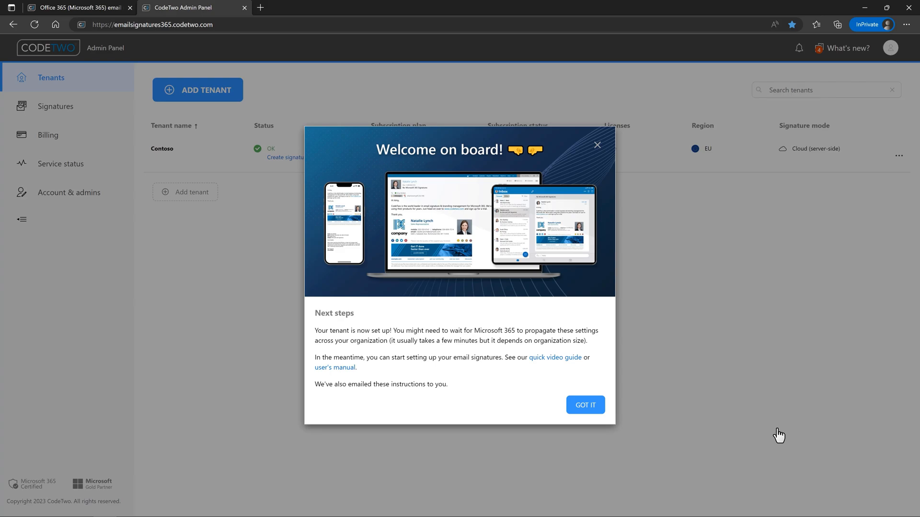